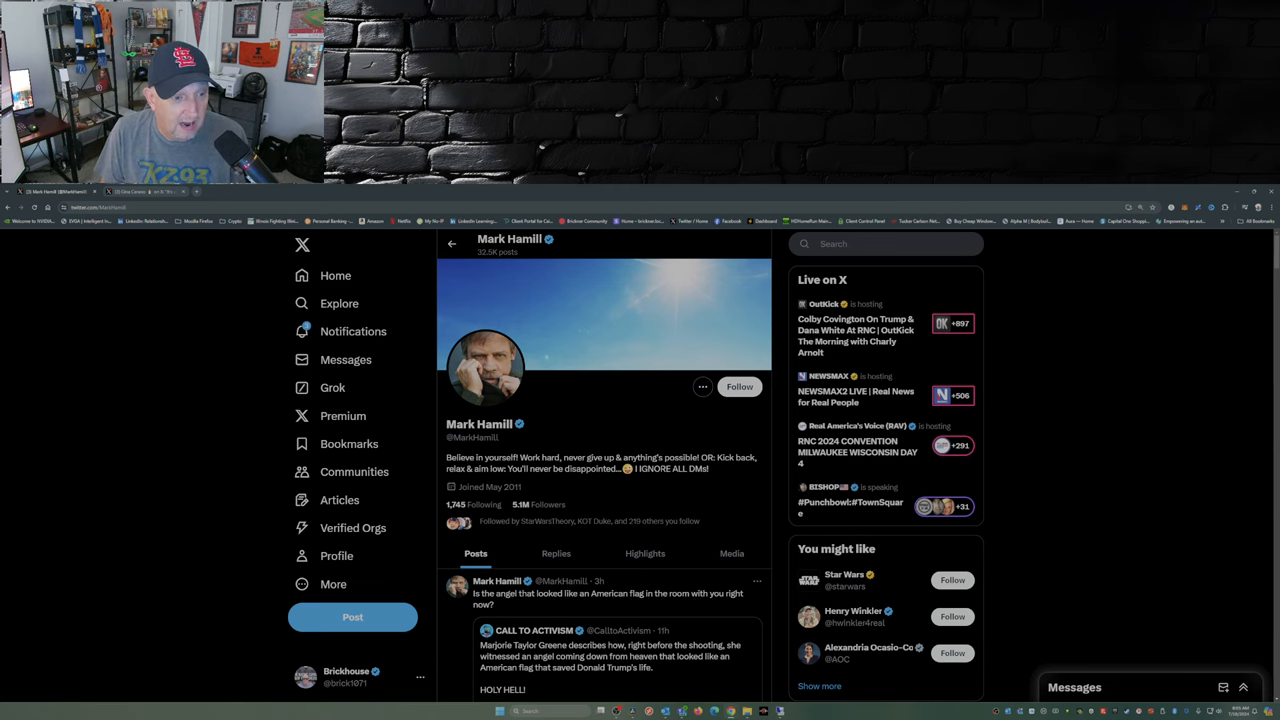
scroll("down", 3)
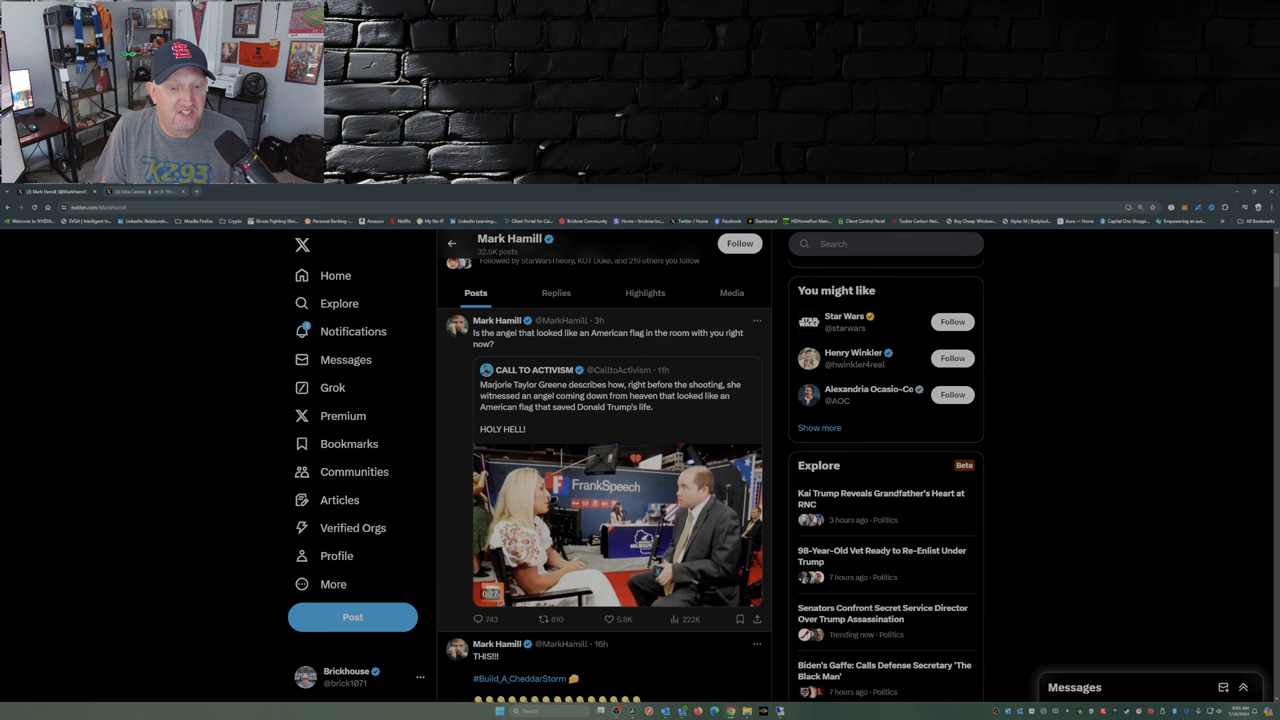
scroll("down", 3)
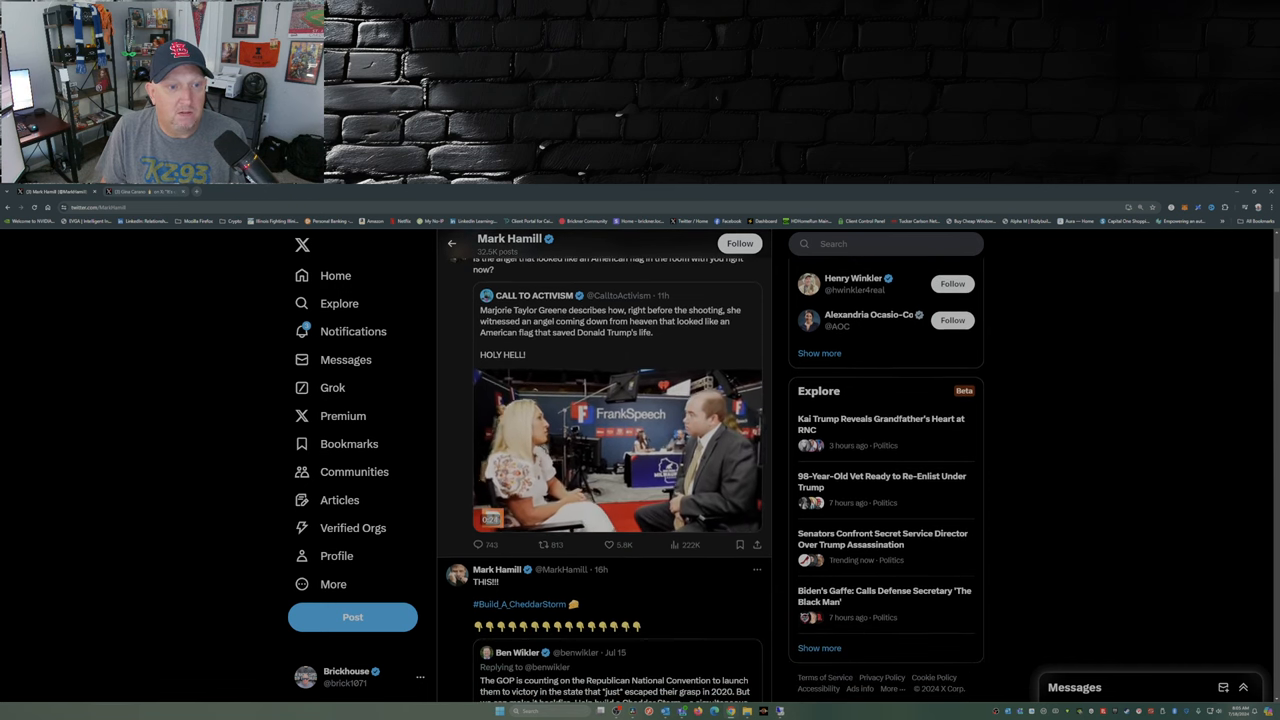
scroll("down", 3)
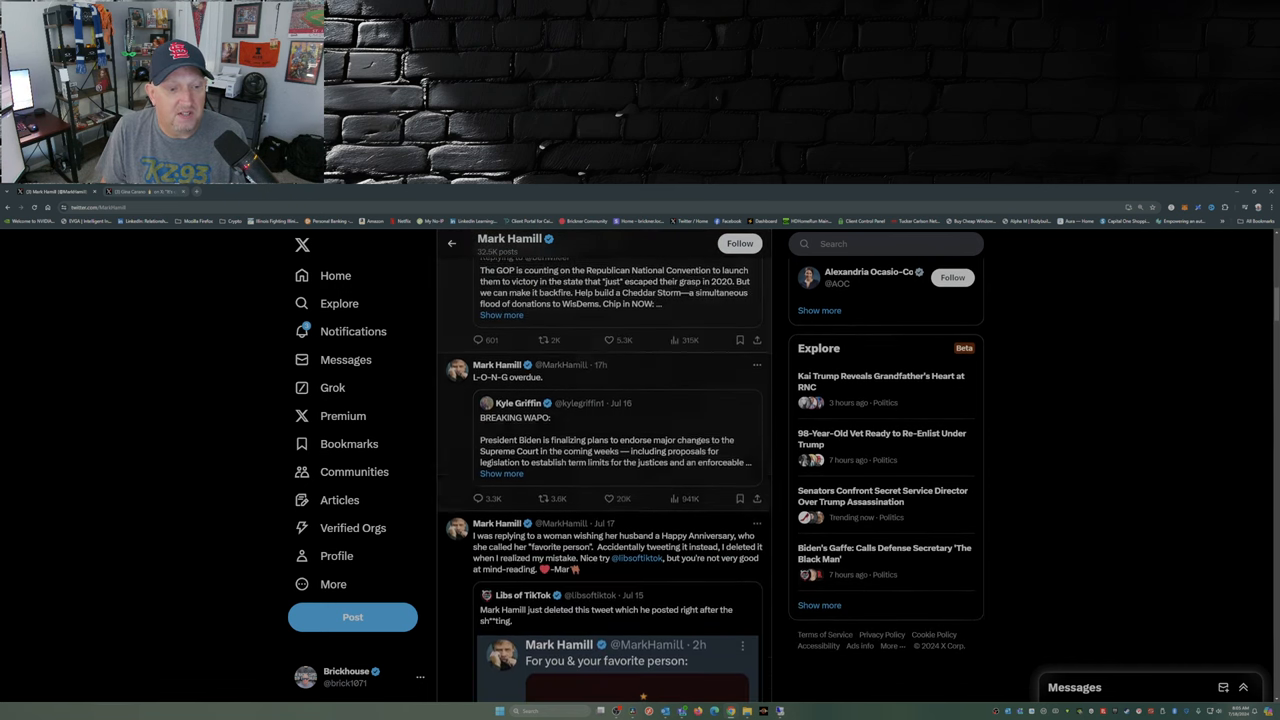
scroll("down", 3)
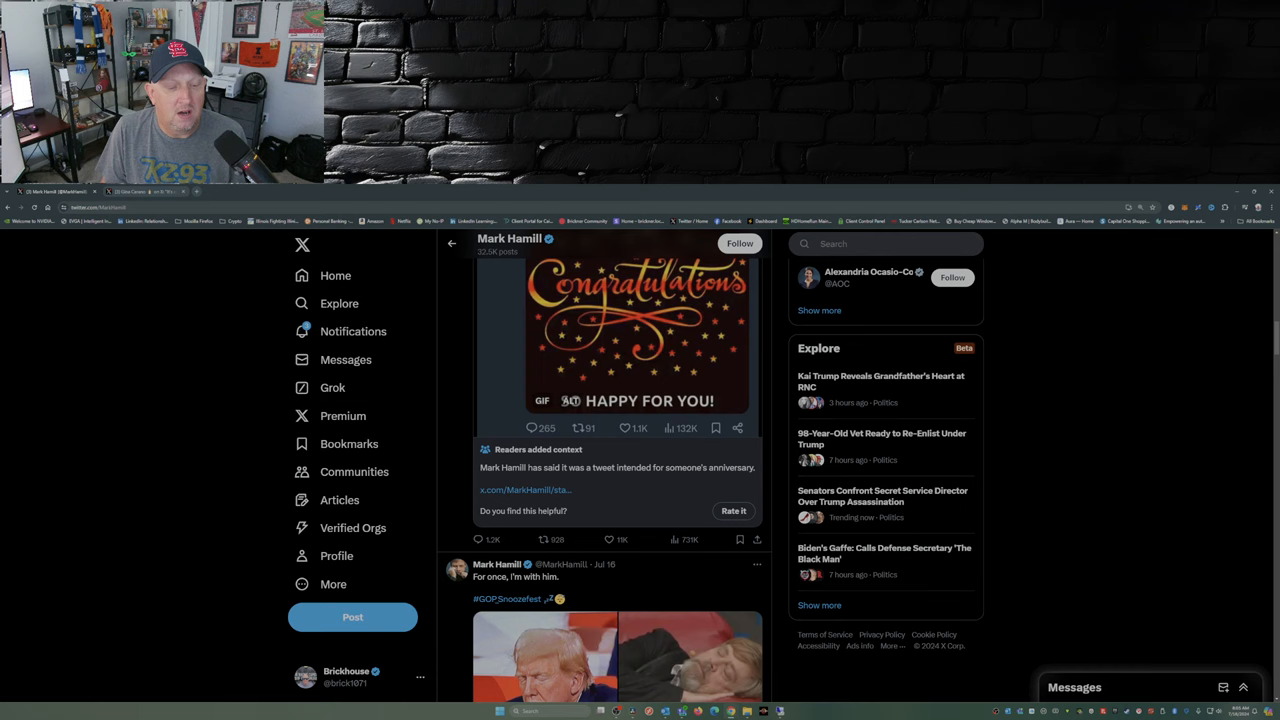
scroll("down", 3)
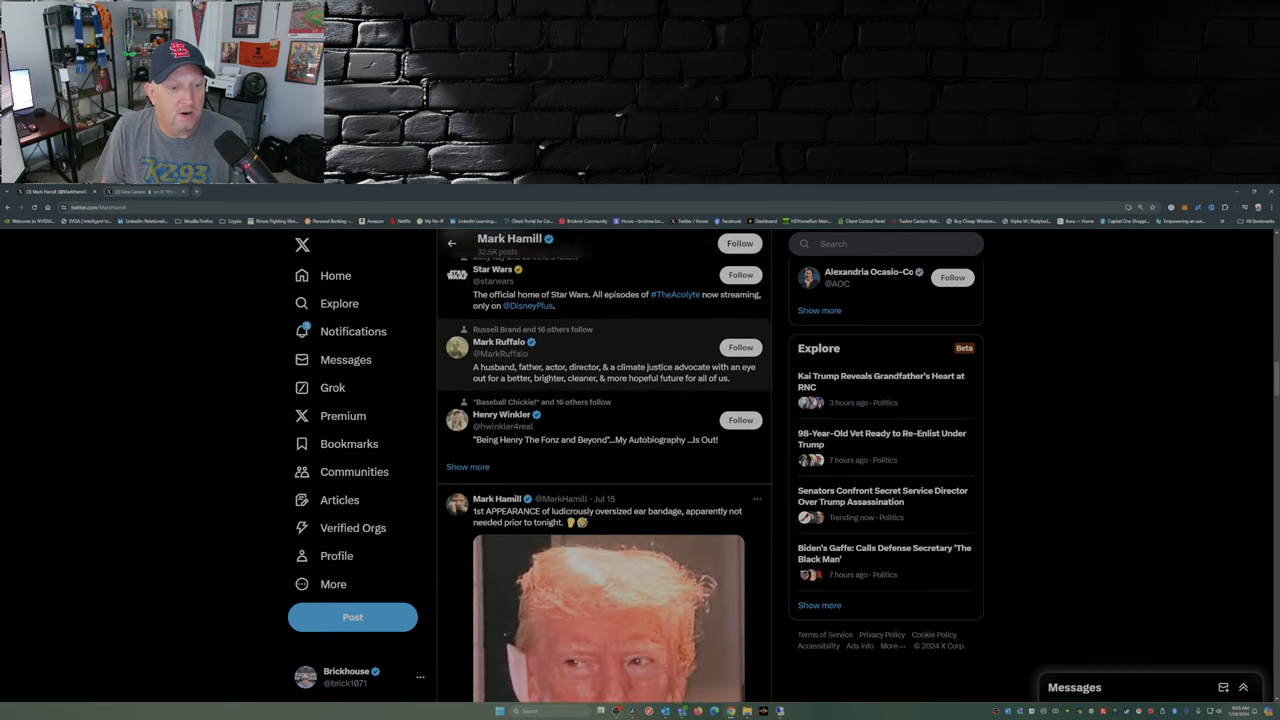
scroll("down", 3)
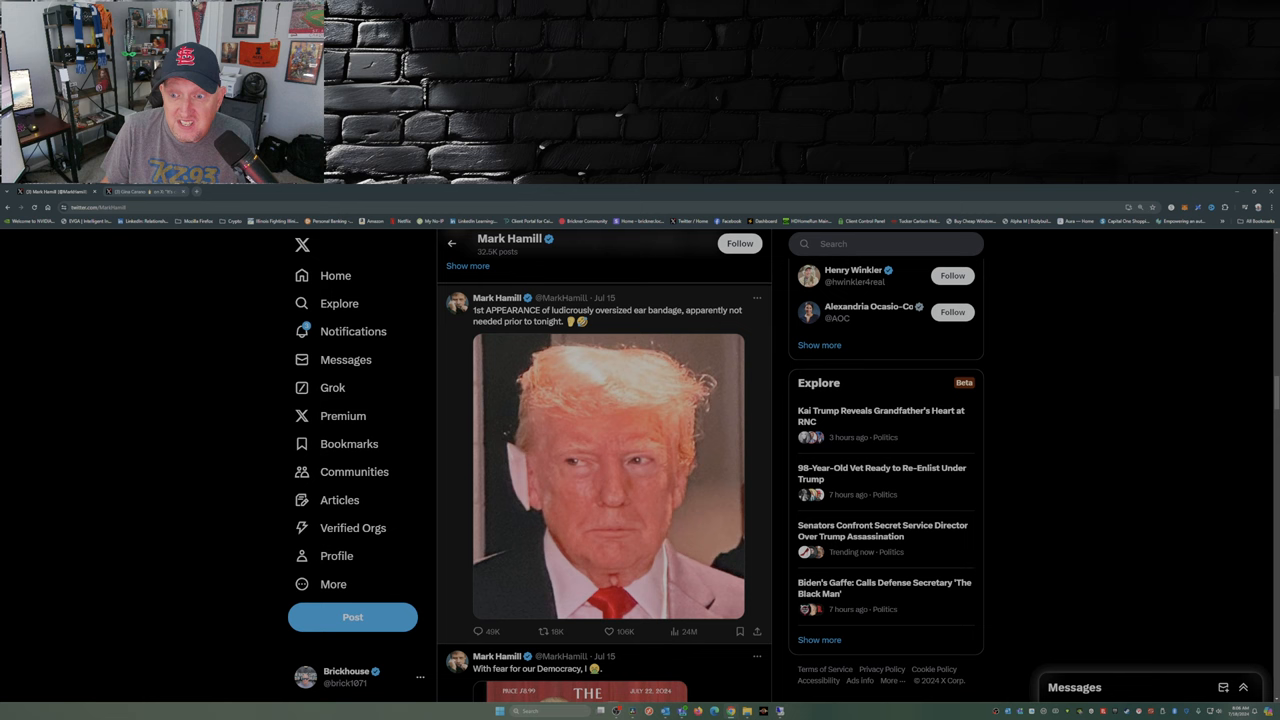
scroll("down", 3)
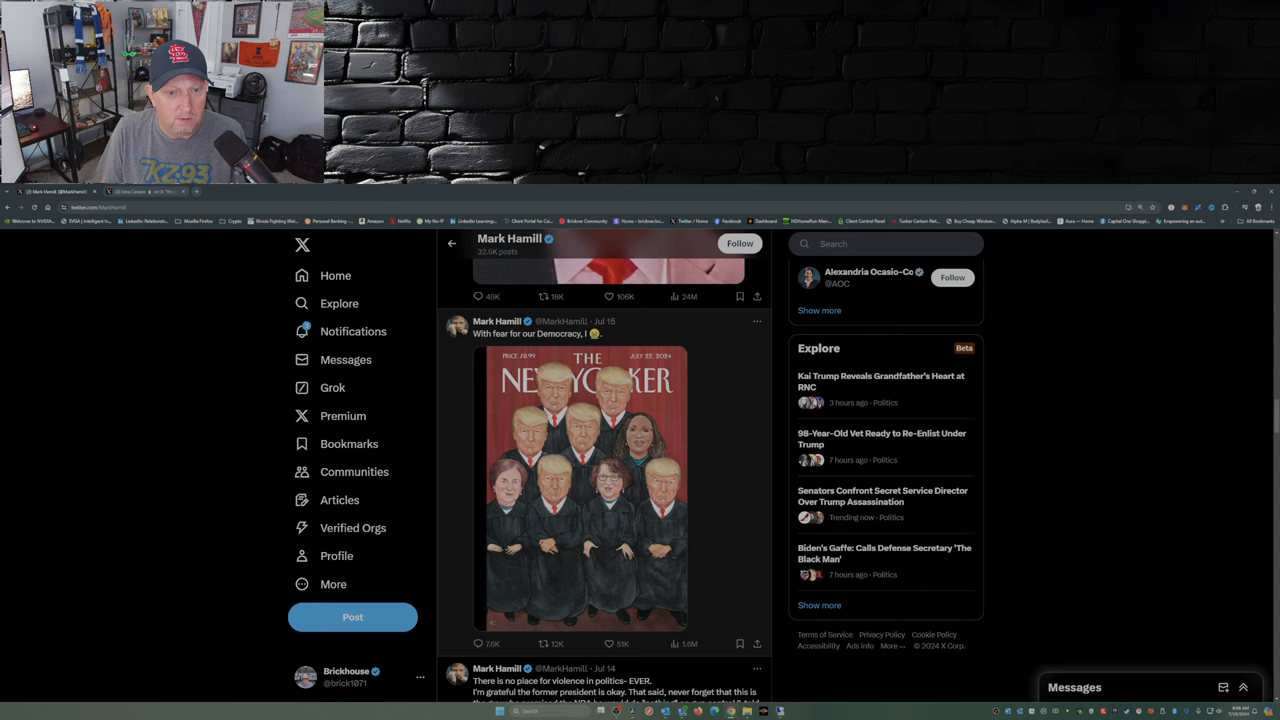
scroll("down", 3)
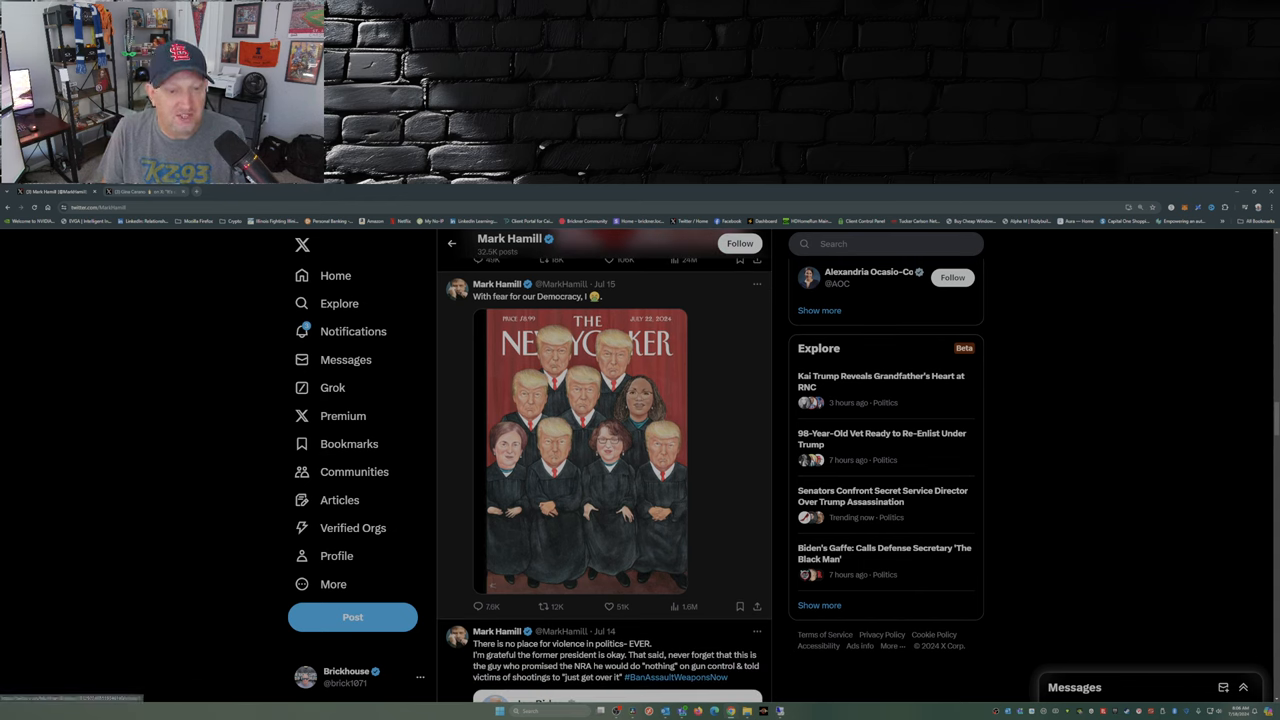
scroll("down", 3)
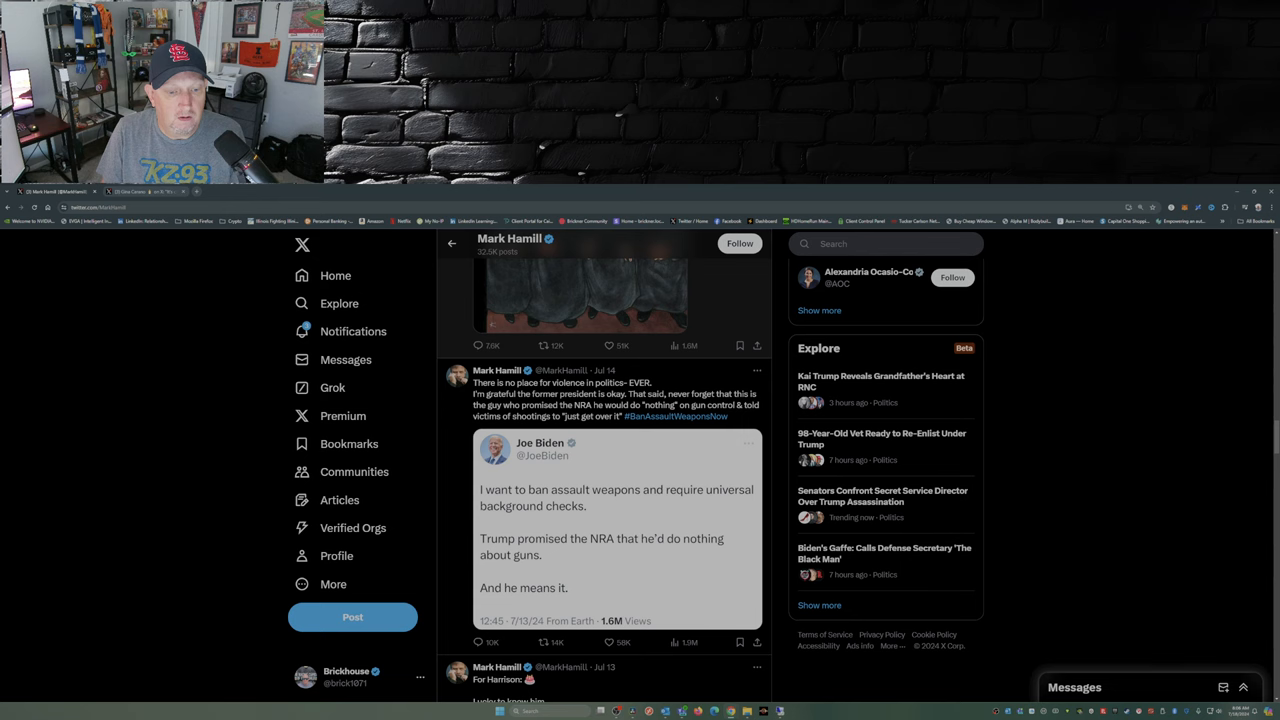
scroll("down", 3)
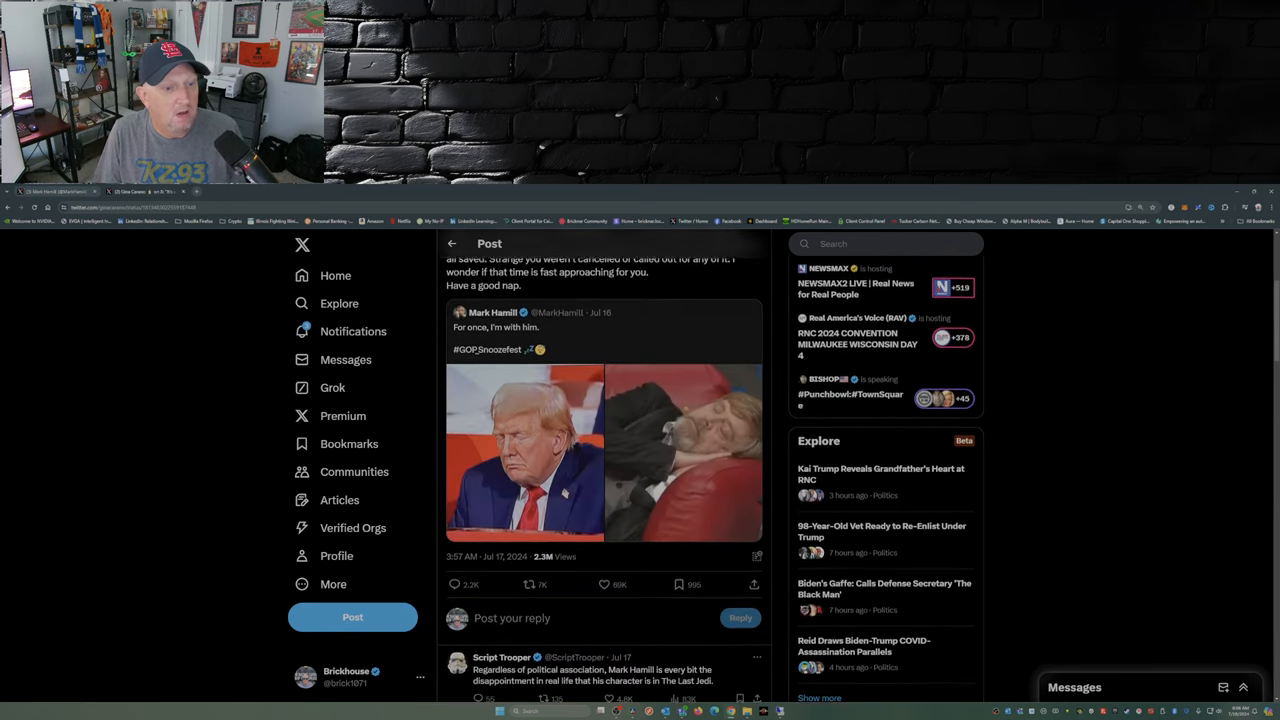
scroll("down", 3)
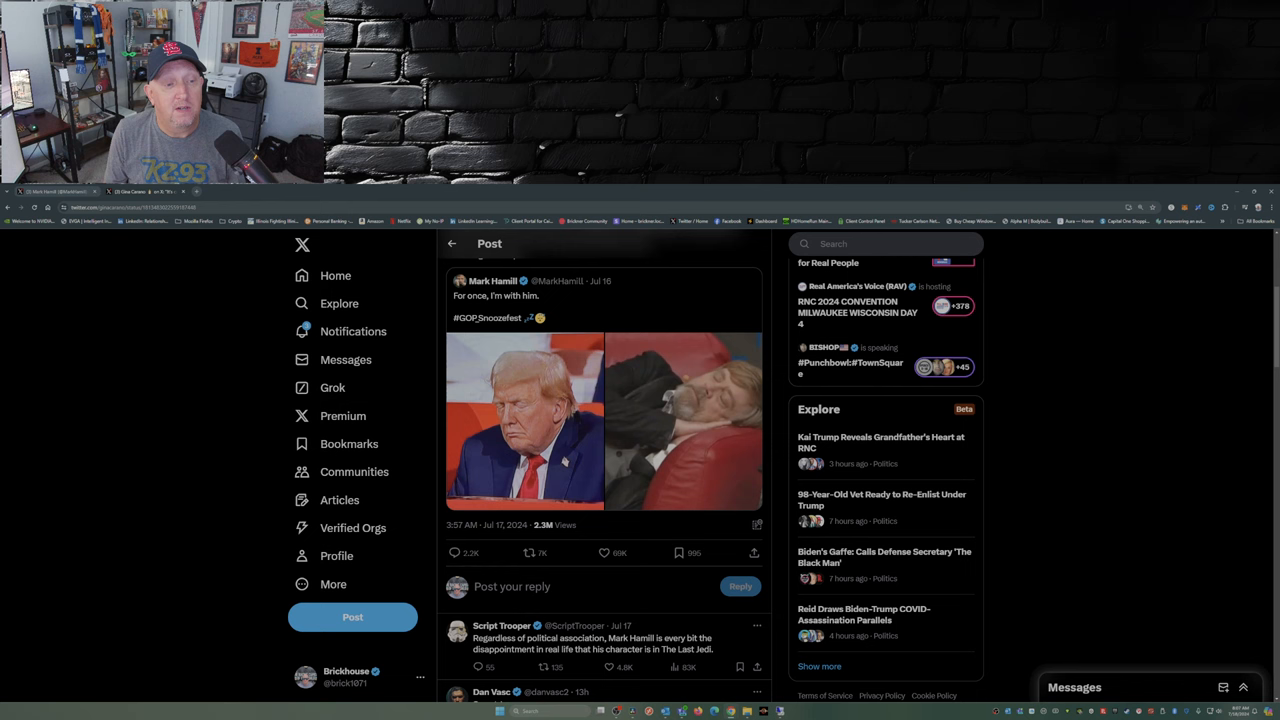
scroll("down", 3)
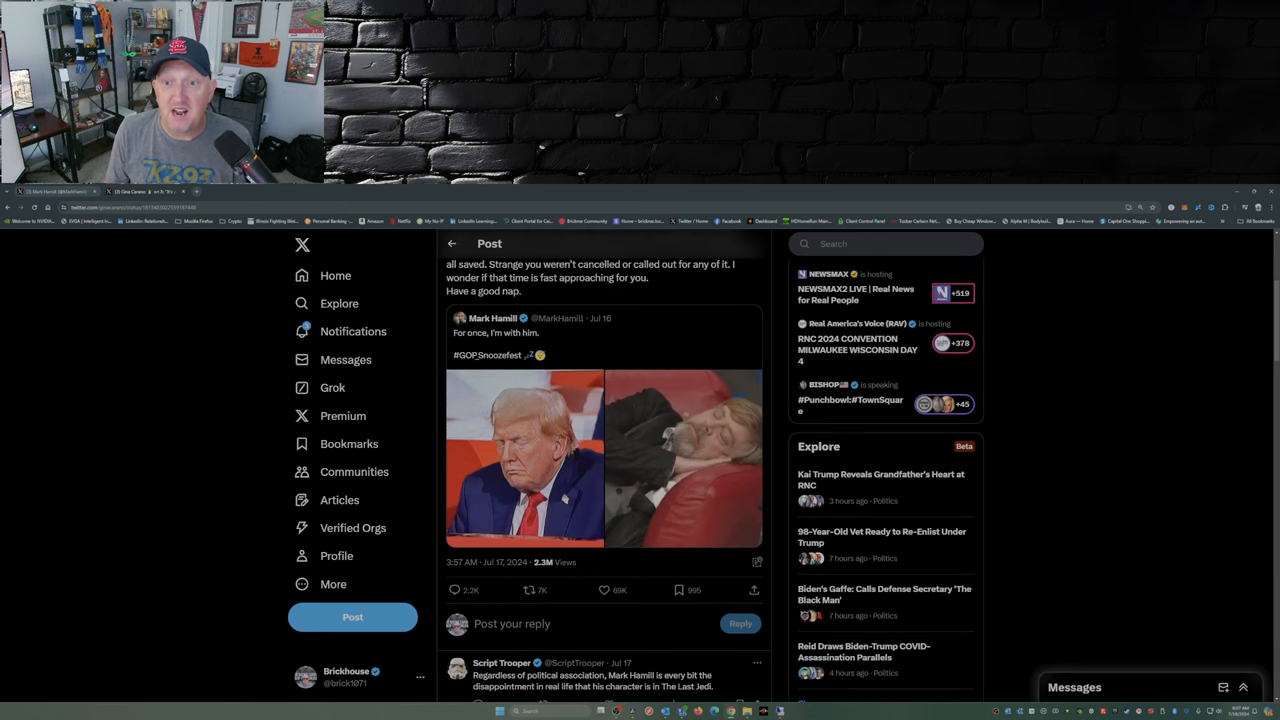